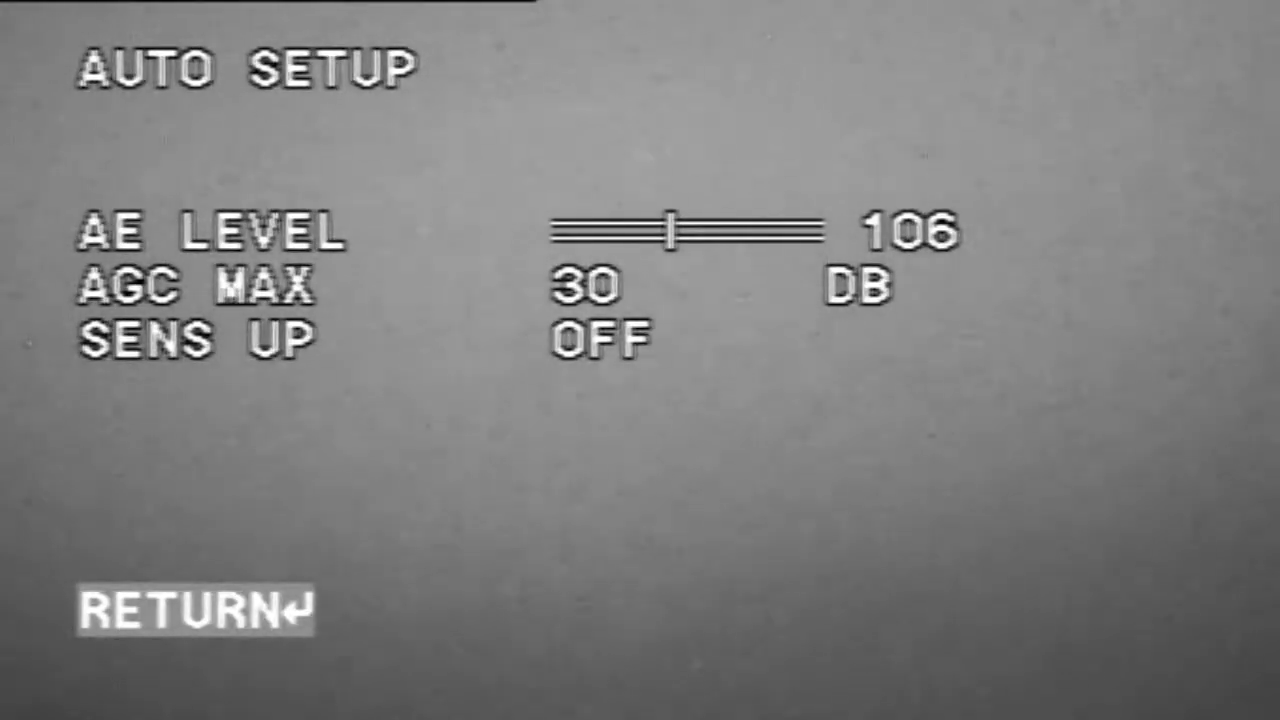
Leave AUTO SETUP via RETURN and reach DNR SETUP showing noise reduction level 4.
click(180, 608)
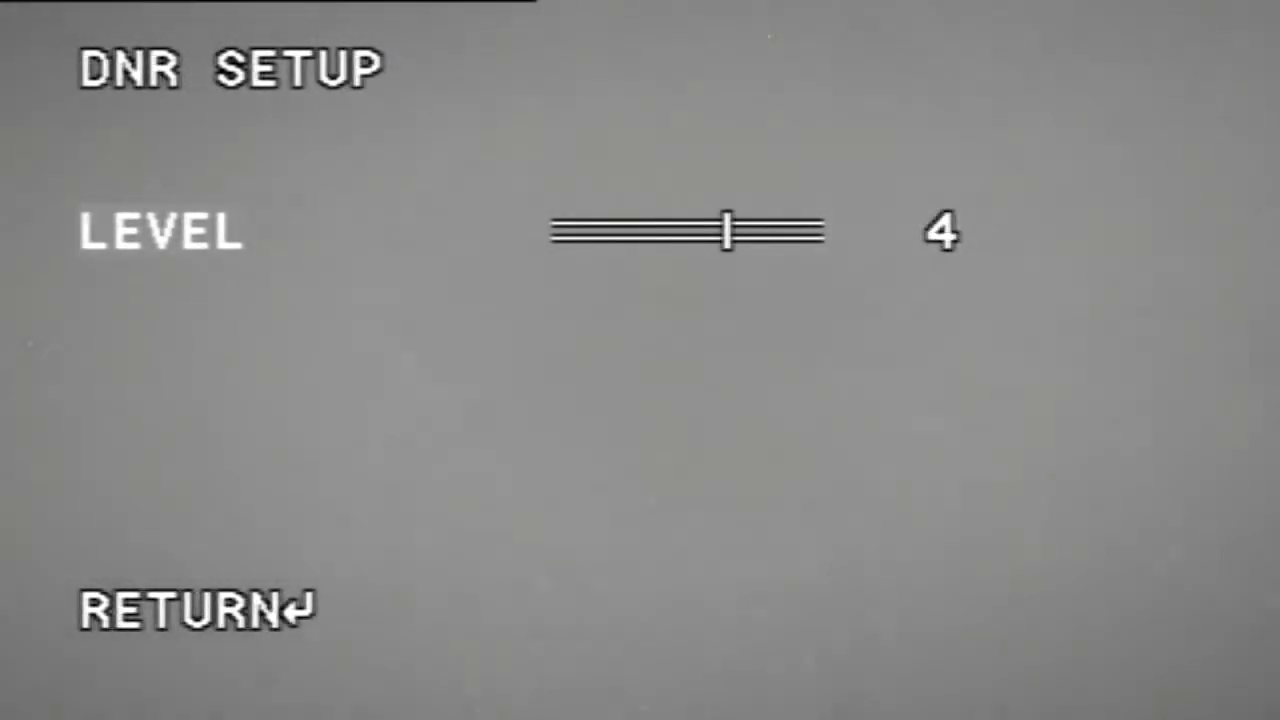
Go back from DNR SETUP to the Advanced Menu with DAY/NIGHT at NIGHT.
scroll(left, 3)
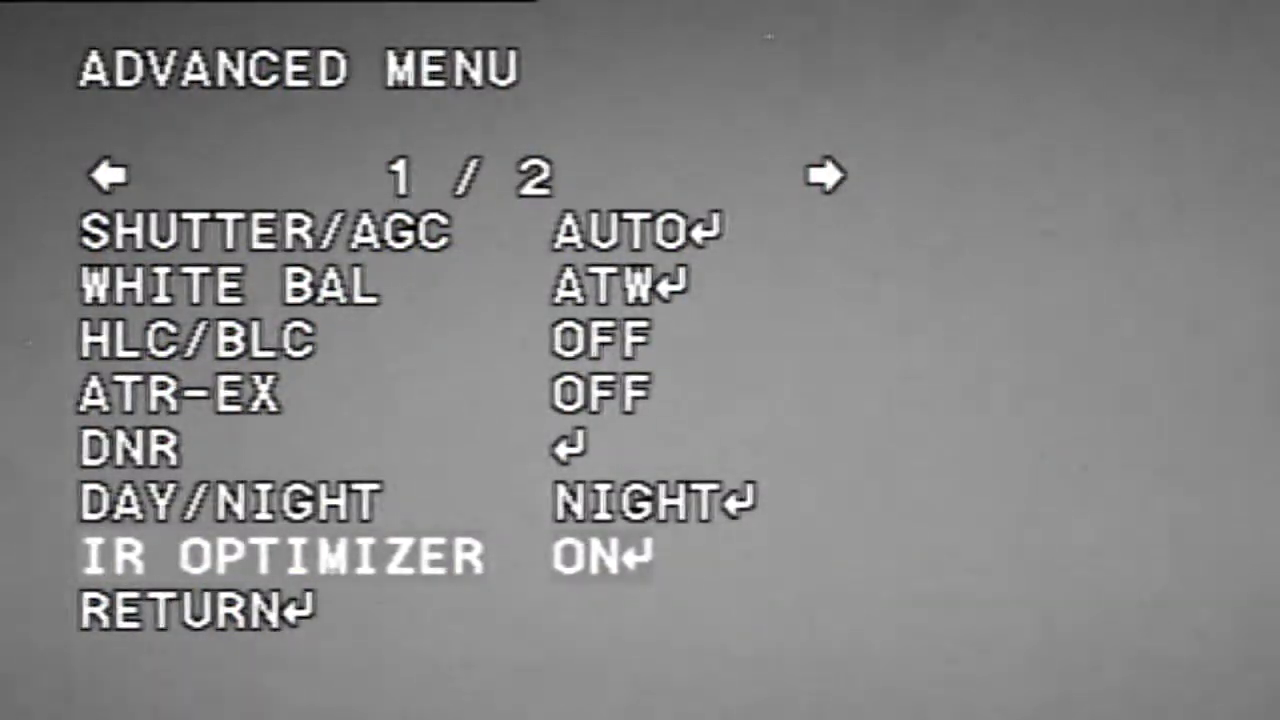
Lower the IR OPTIMIZER level from 01 to 00 and return to the setup menu.
click(280, 556)
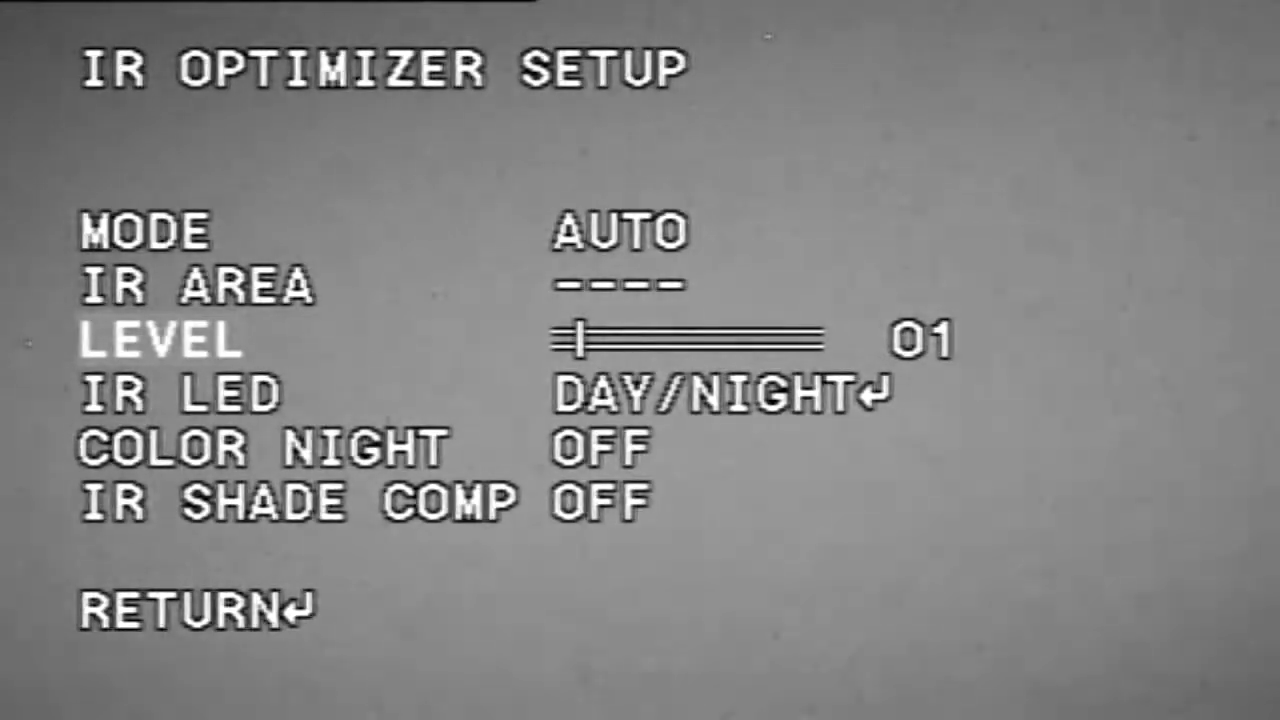
key(Left)
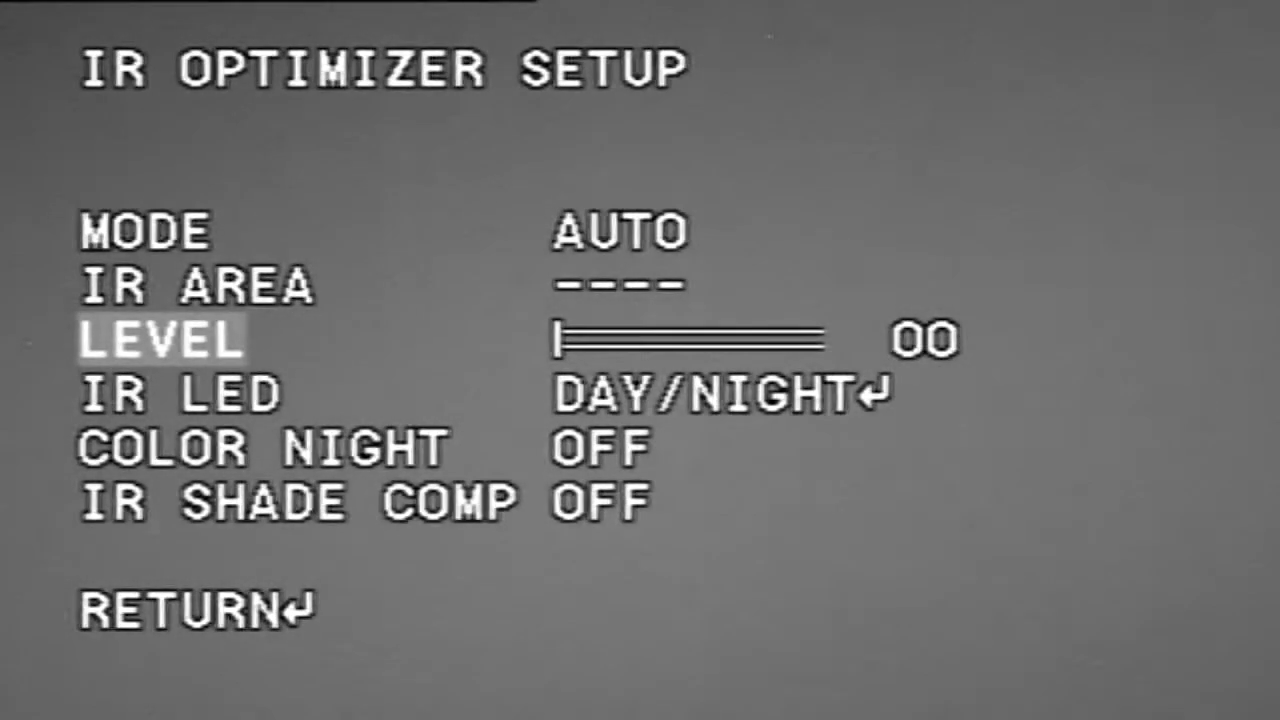
key(right)
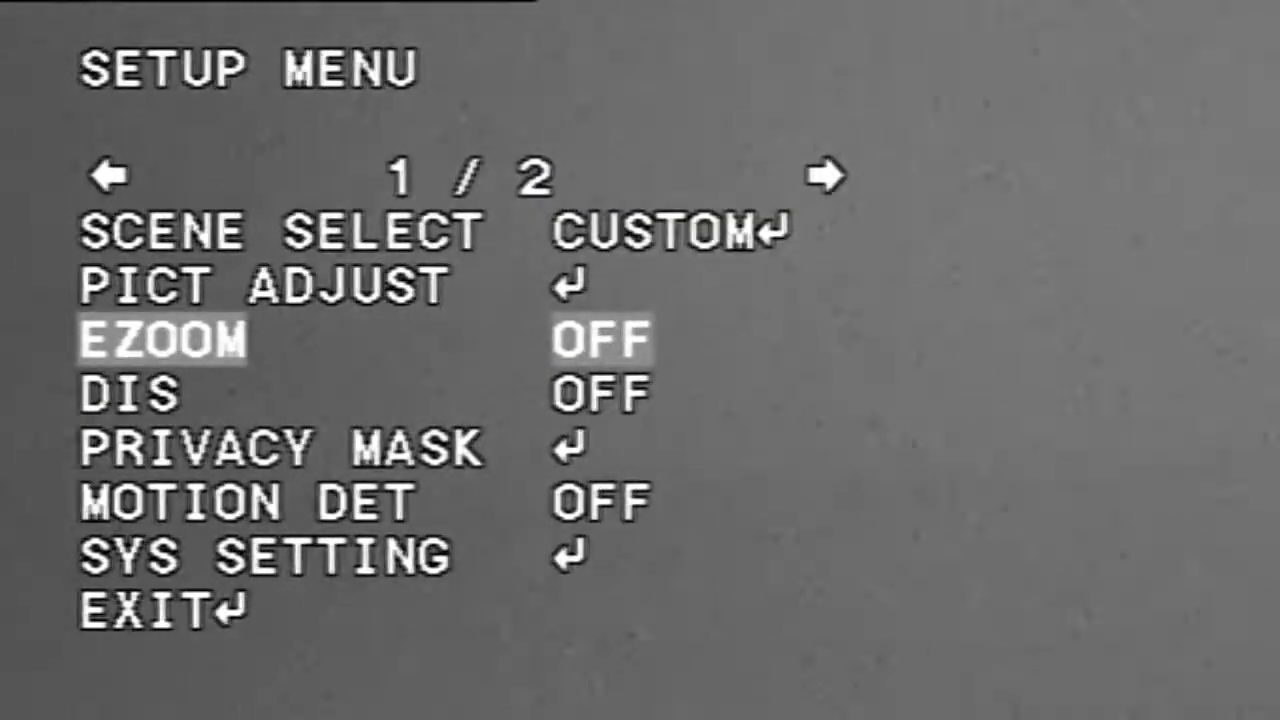
Select DIS on setup page 1 and keep it OFF.
click(600, 340)
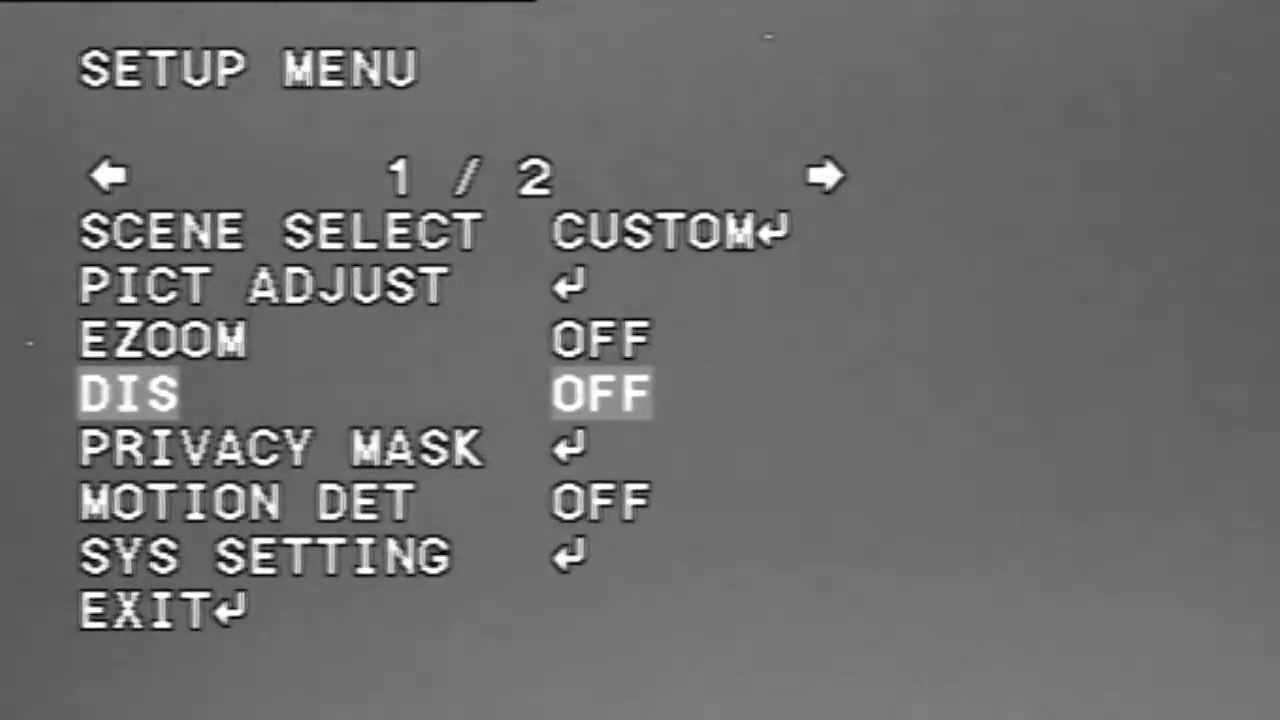
Switch SETUP MENU to page 2/2 showing language English and version 1.3.
key(Down)
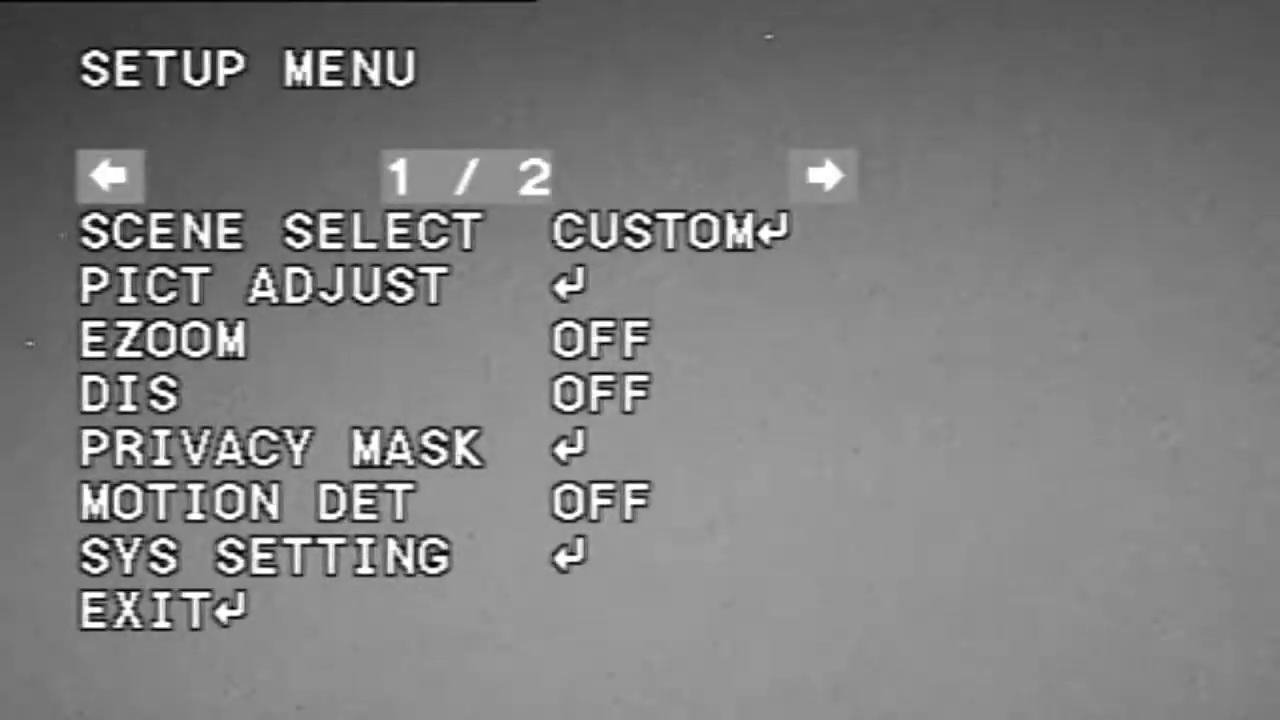
click(822, 176)
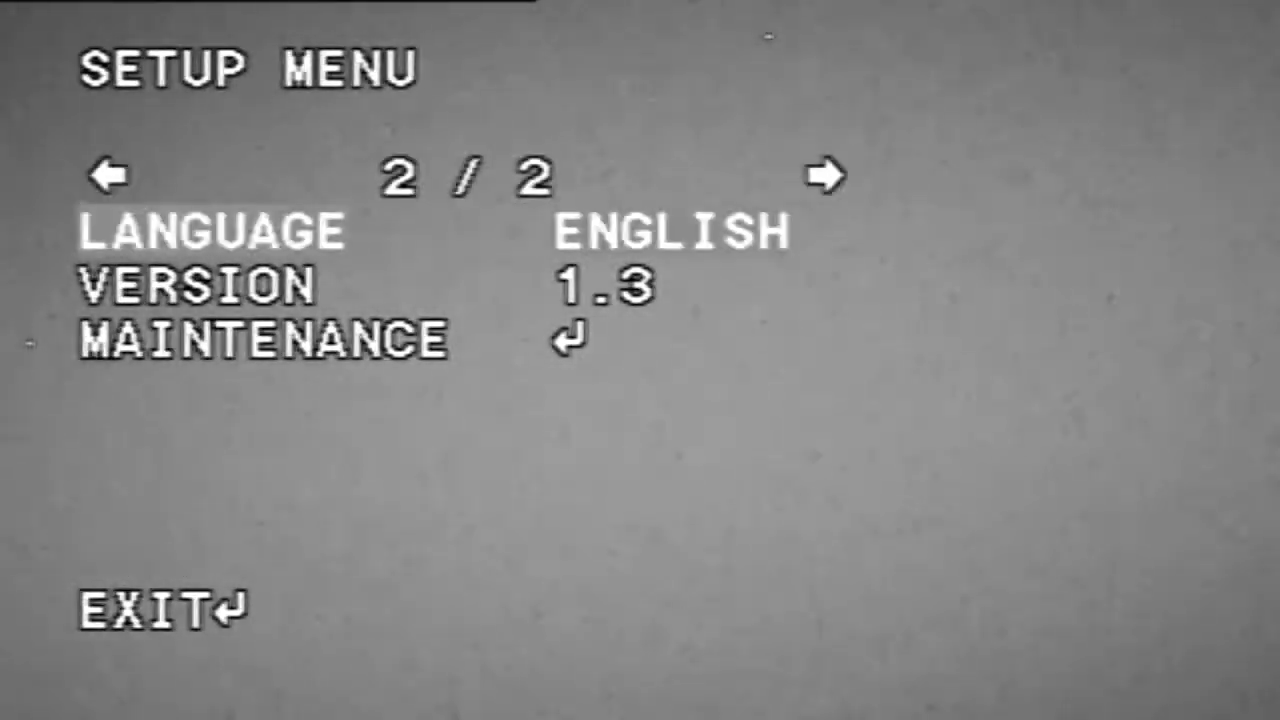